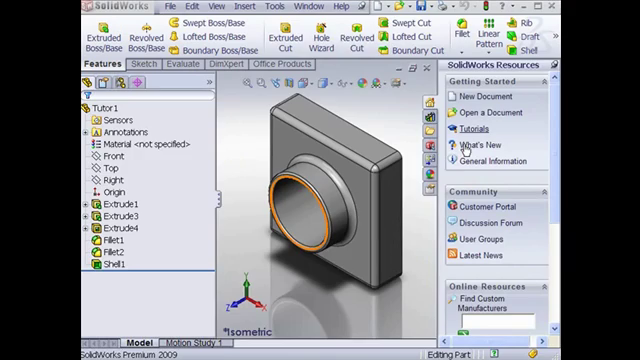
Open Tutorials from the SolidWorks Resources pane and go to the Lesson 1 - Parts overview
{"action": "left_click", "coordinate": [469, 128]}
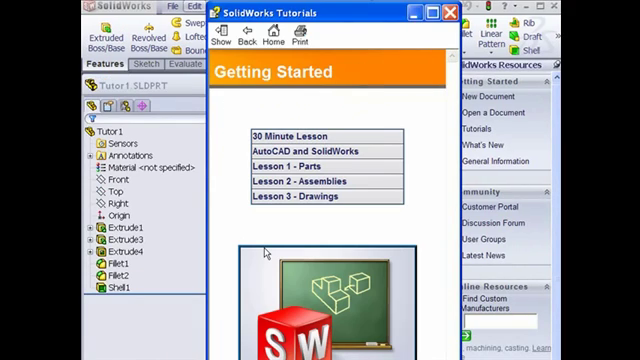
{"action": "mouse_move", "coordinate": [425, 186]}
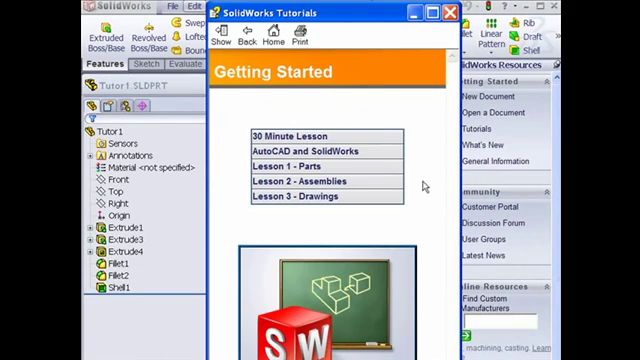
{"action": "left_click", "coordinate": [305, 181]}
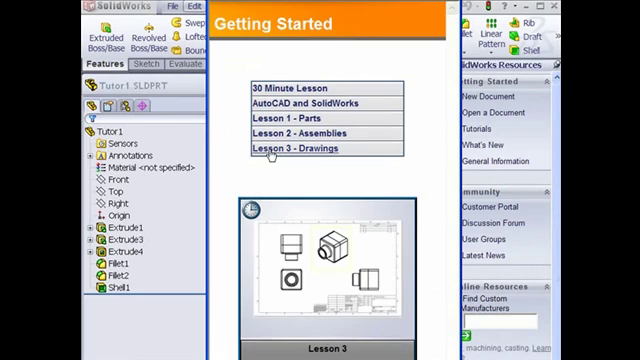
{"action": "left_click", "coordinate": [290, 117]}
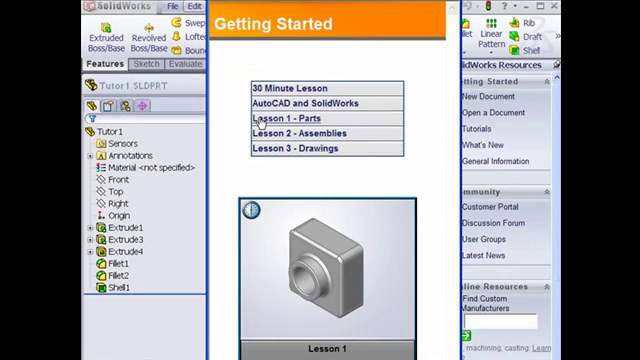
{"action": "left_click", "coordinate": [272, 123]}
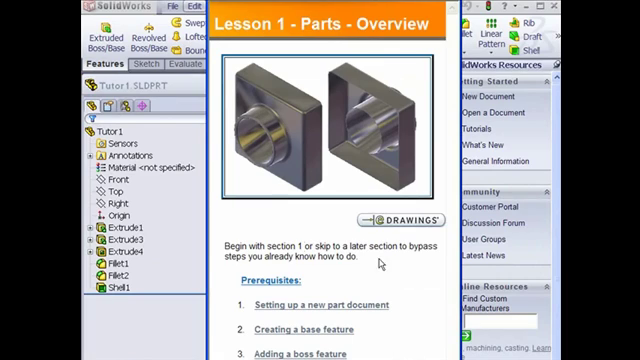